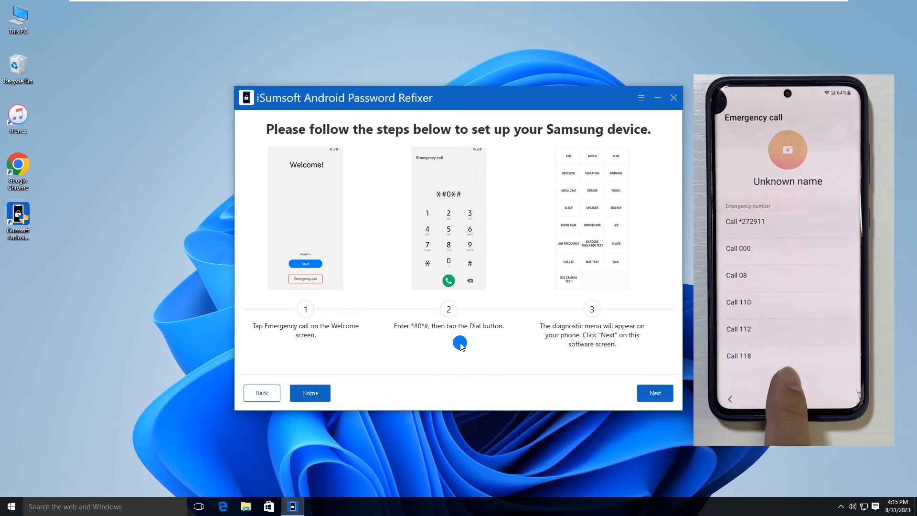
Continue past the phone's diagnostic menu so the notification starts sending to the Samsung phone
{"action": "left_click", "coordinate": [654, 393]}
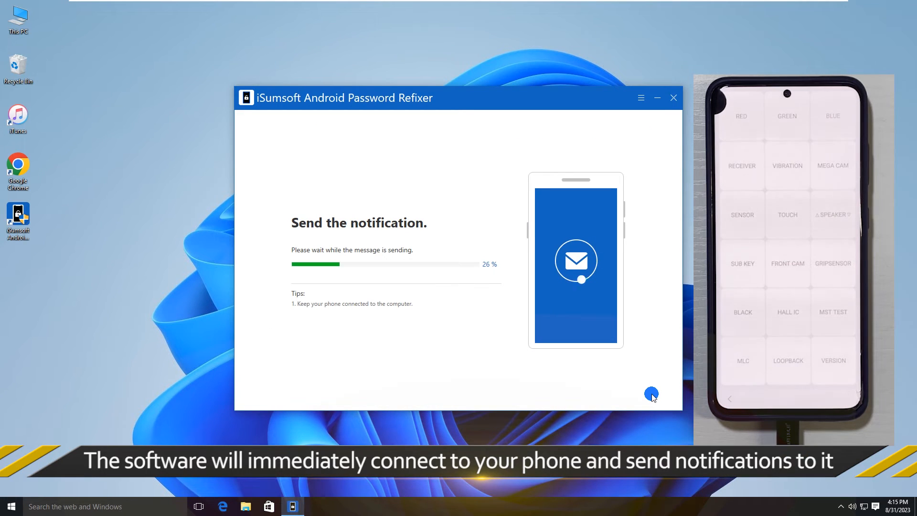